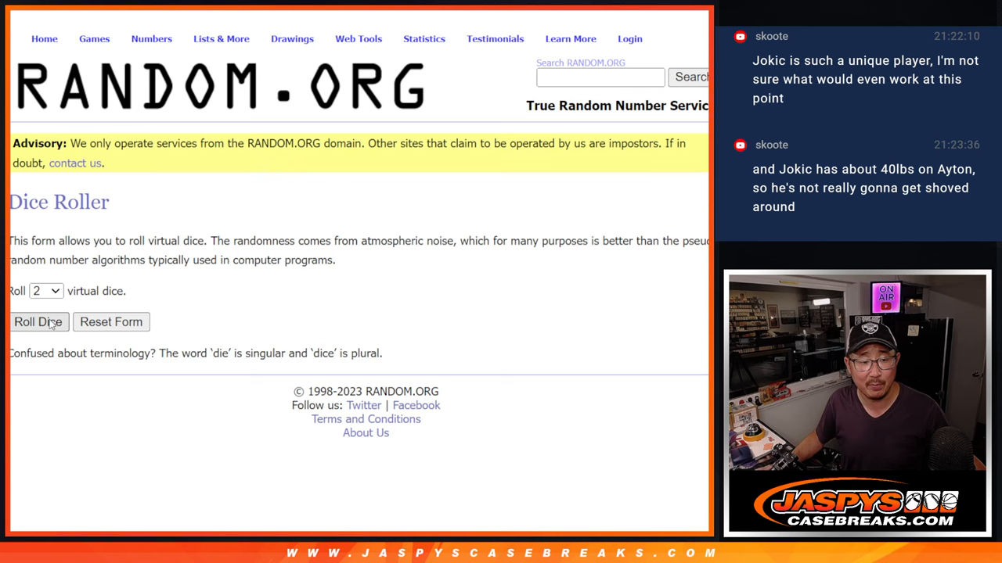
- Roll the two dice, reshuffle the names list twice, then scroll down to the team list
click(38, 321)
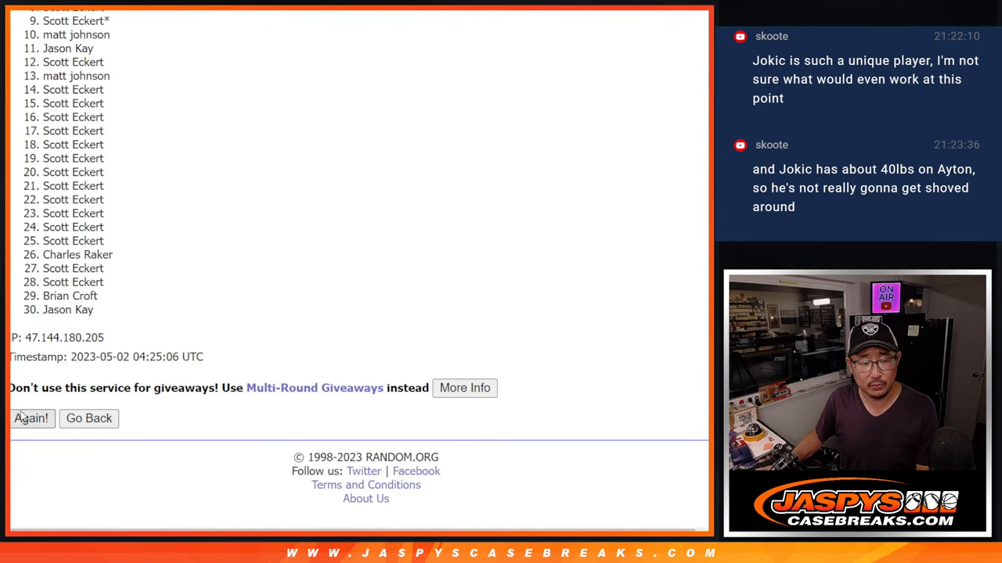
click(30, 417)
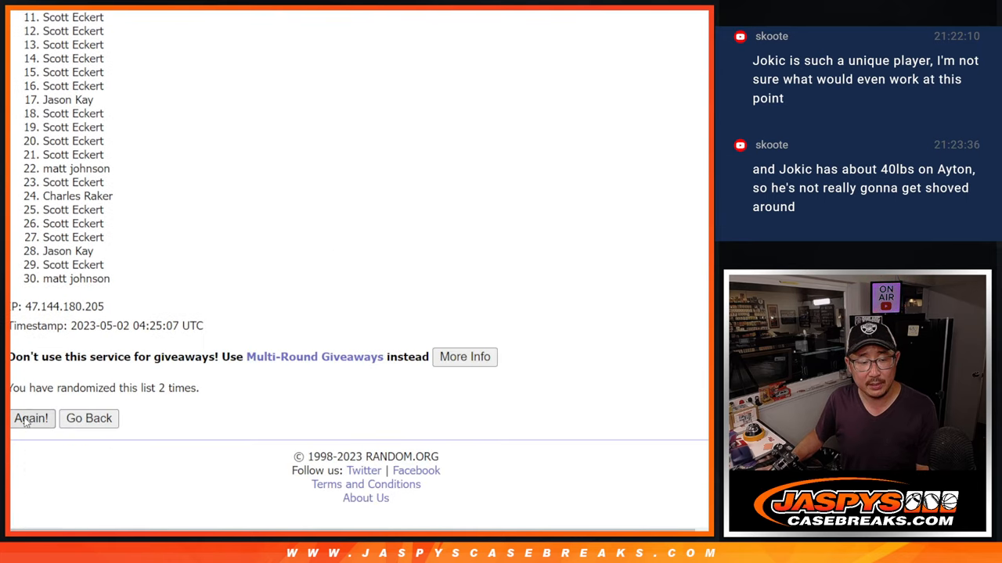
click(31, 418)
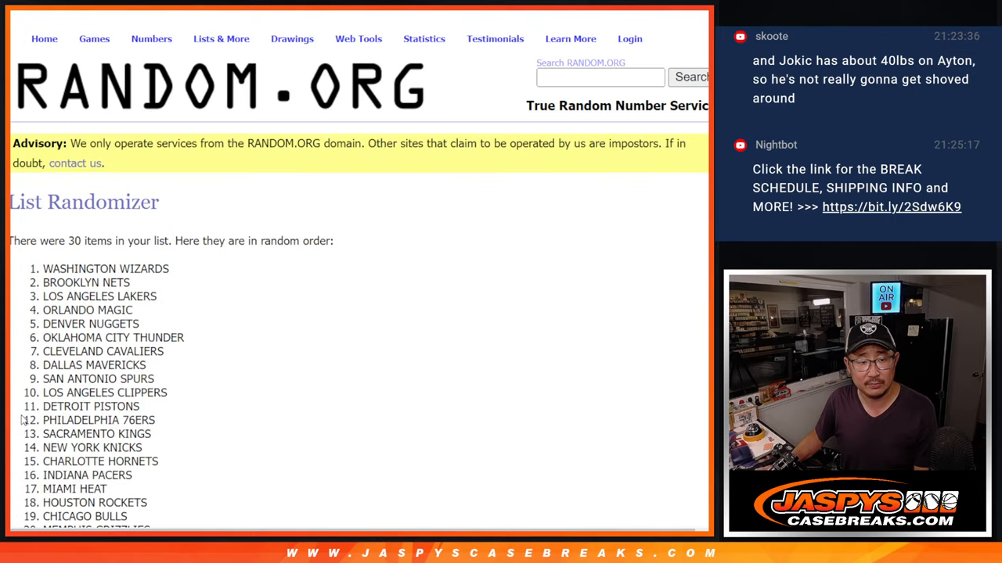
scroll(down, 3)
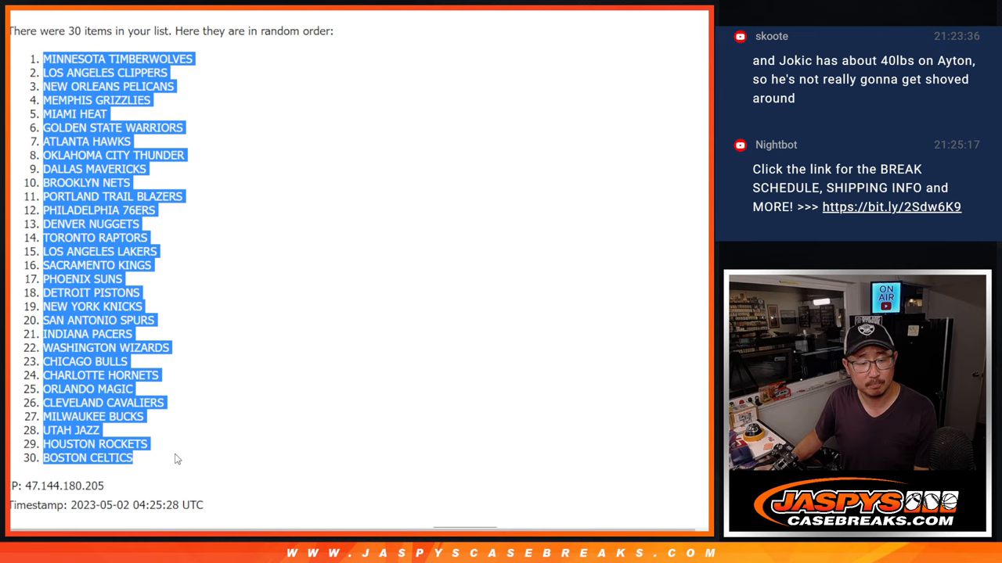
scroll(down, 3)
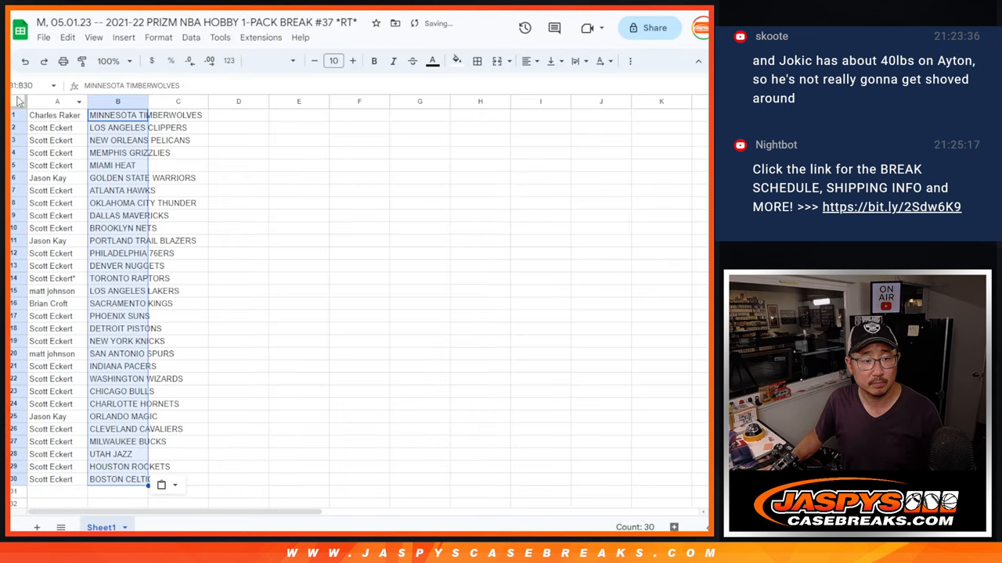
- Set the entire sheet's text to the Martel font
click(270, 60)
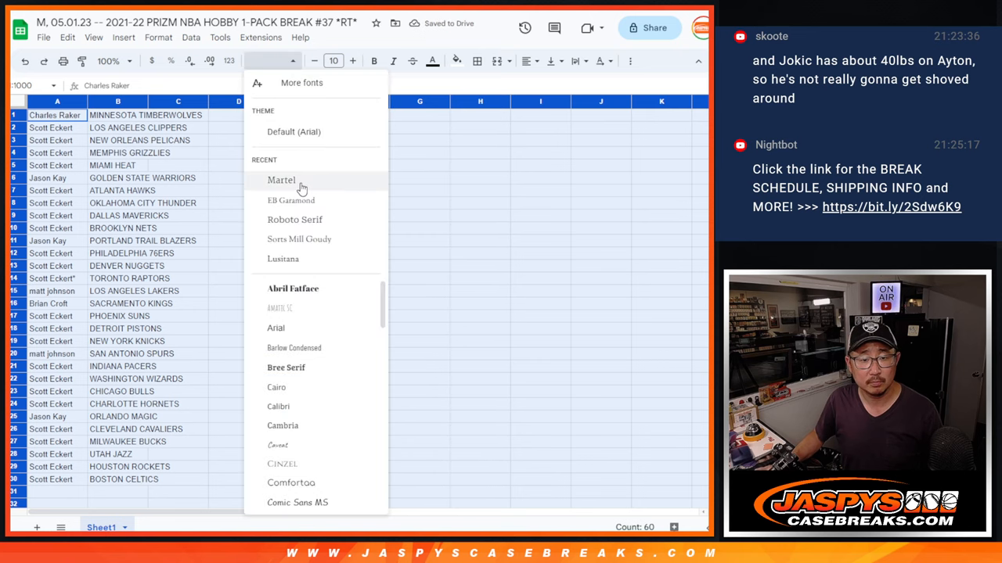
click(282, 180)
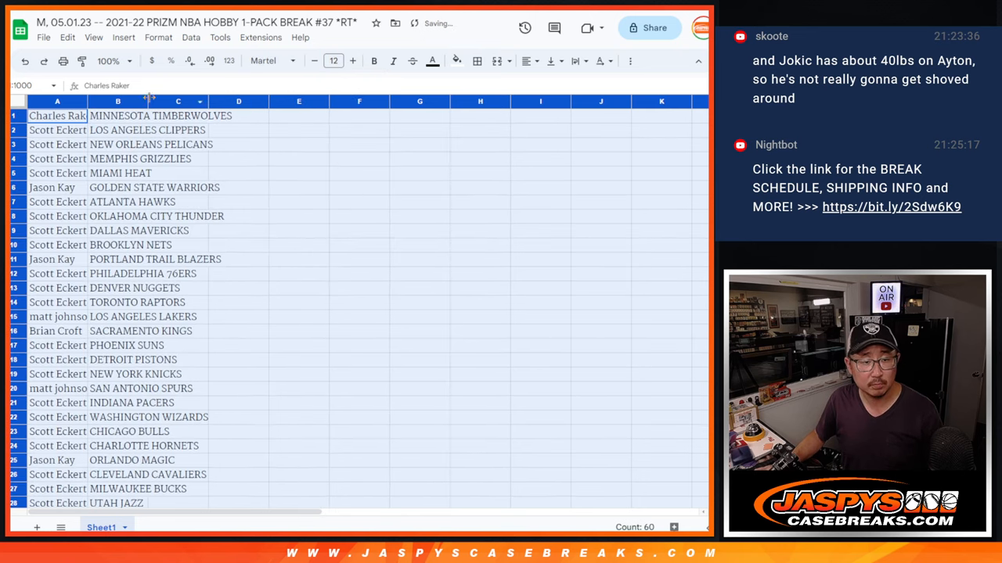
click(108, 60)
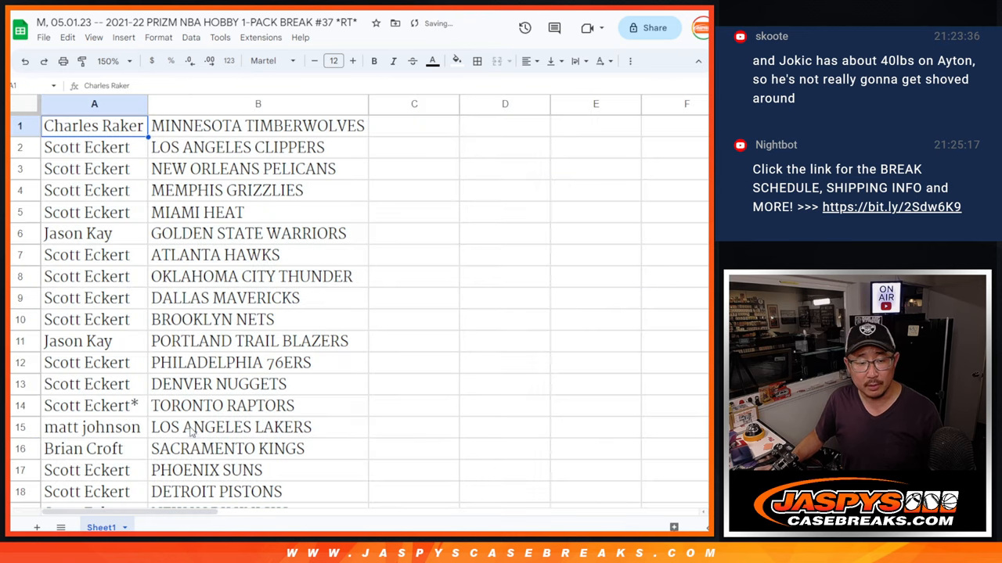
- Select the name and team pairs in rows 1–15 and sort them A to Z by team
drag(94, 126, 258, 426)
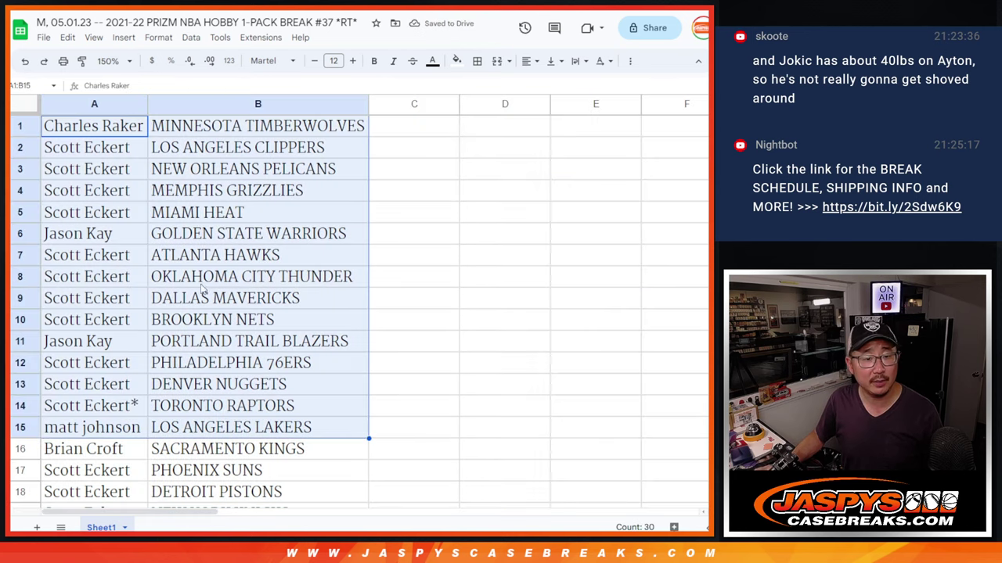
scroll(down, 3)
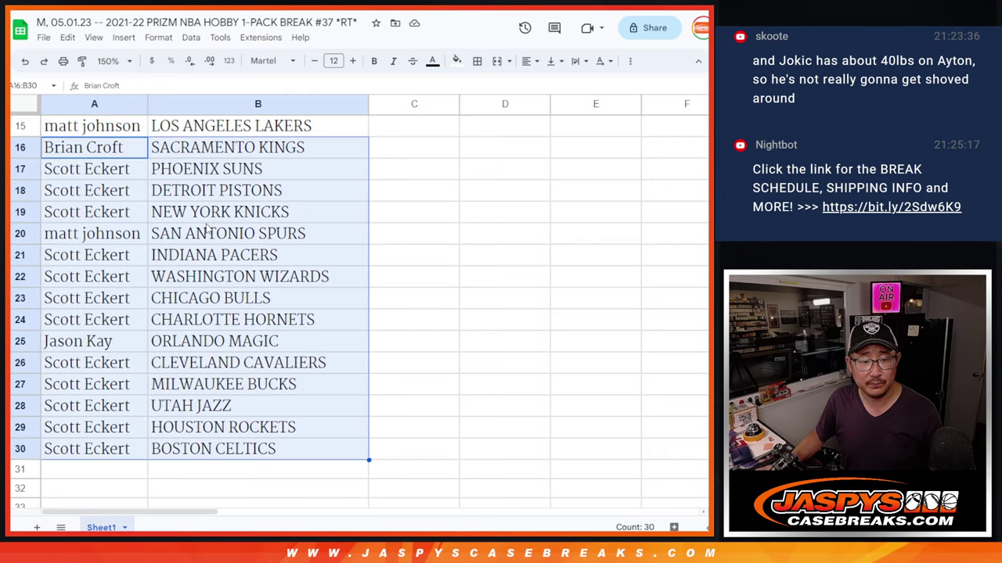
scroll(up, 3)
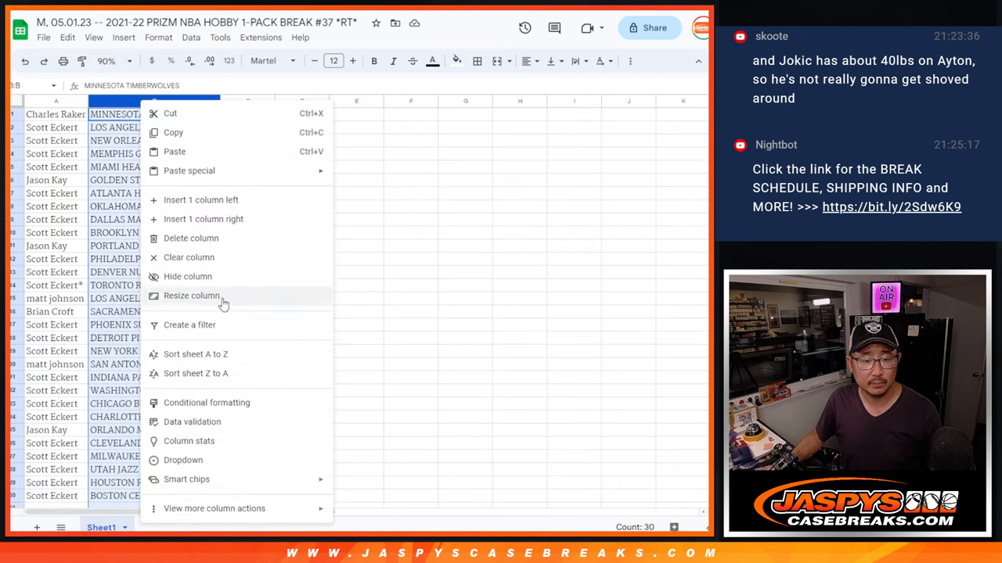
click(196, 353)
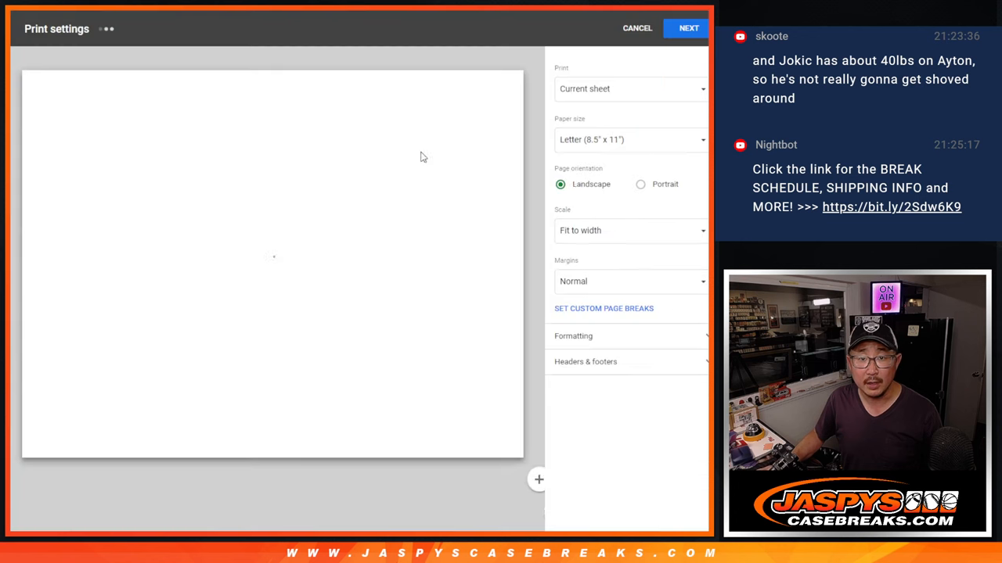
- Print the sheet in portrait orientation from the browser print dialog
click(640, 183)
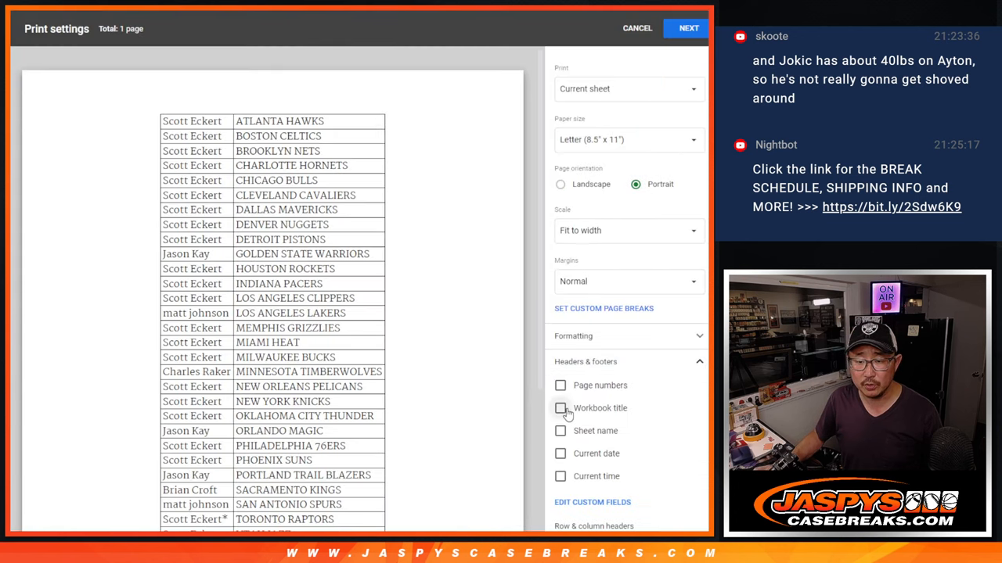
click(688, 28)
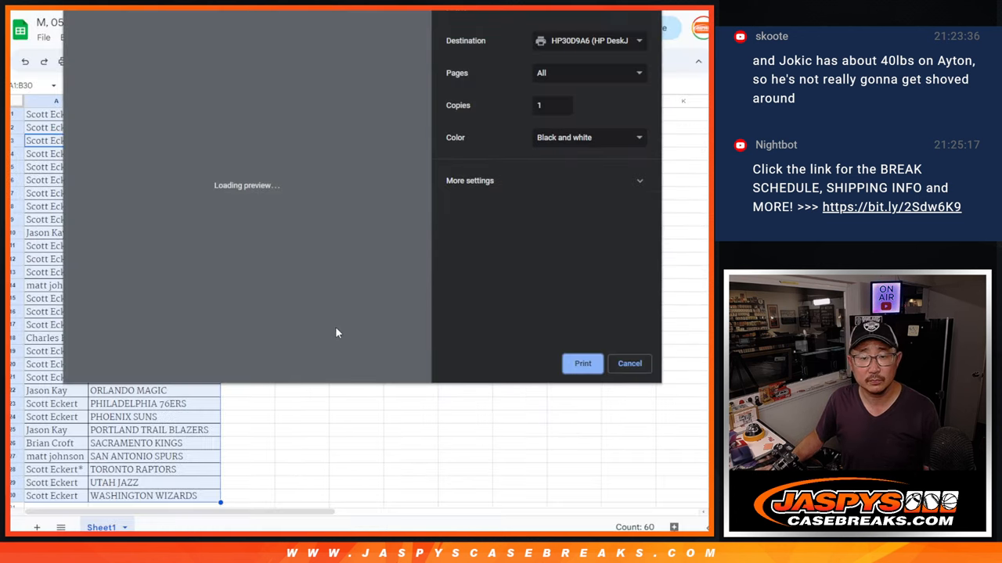
click(629, 364)
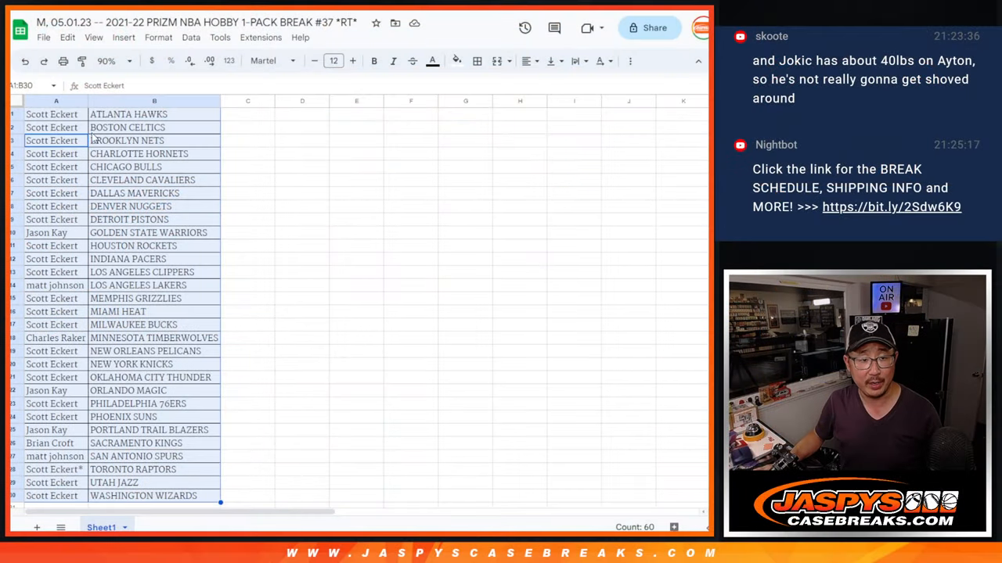
- Scroll down the RANDOM.ORG Dice Roller page, set for two dice
scroll(down, 3)
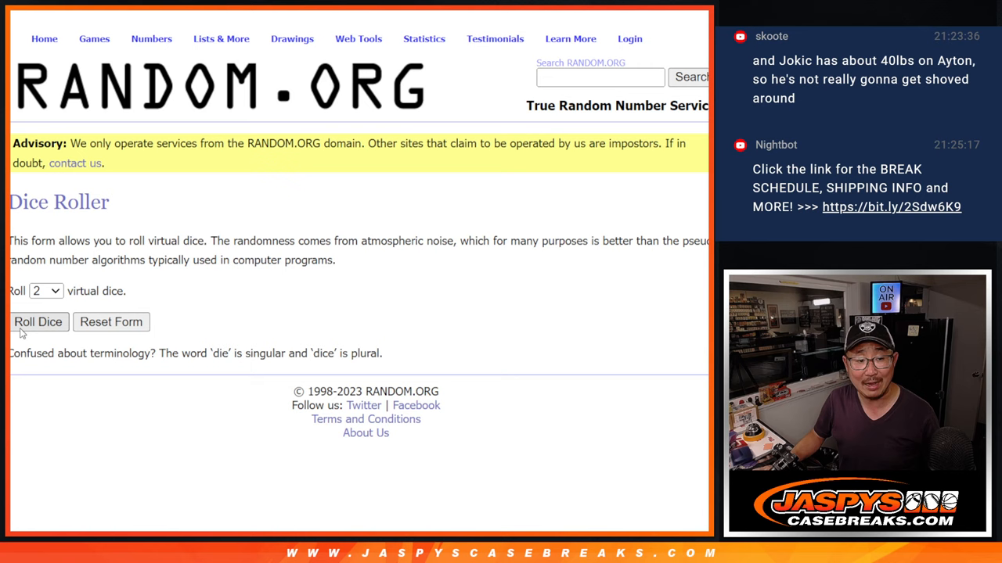
- Roll the dice for the giveaway, then scroll down toward the List Randomizer
click(37, 322)
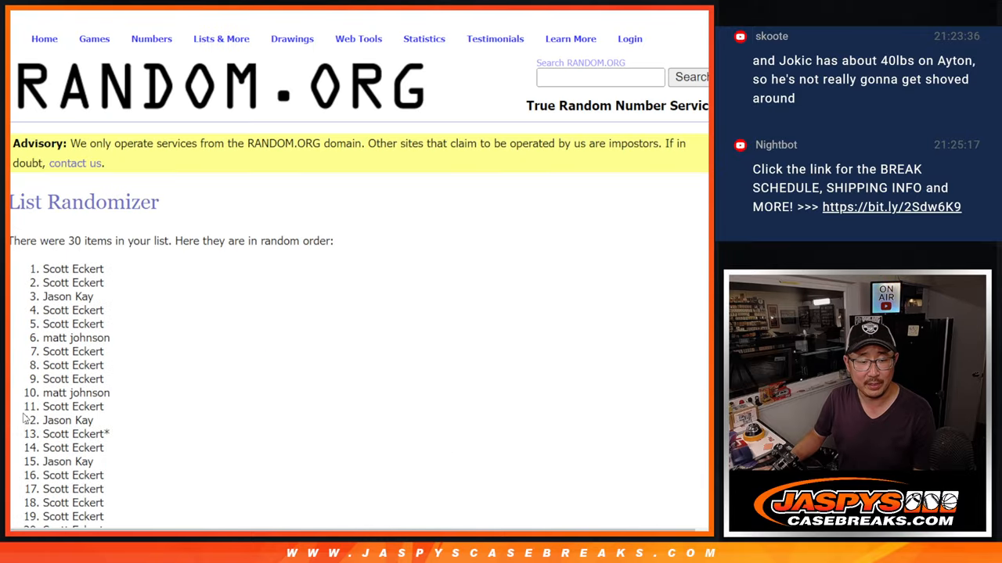
scroll(down, 3)
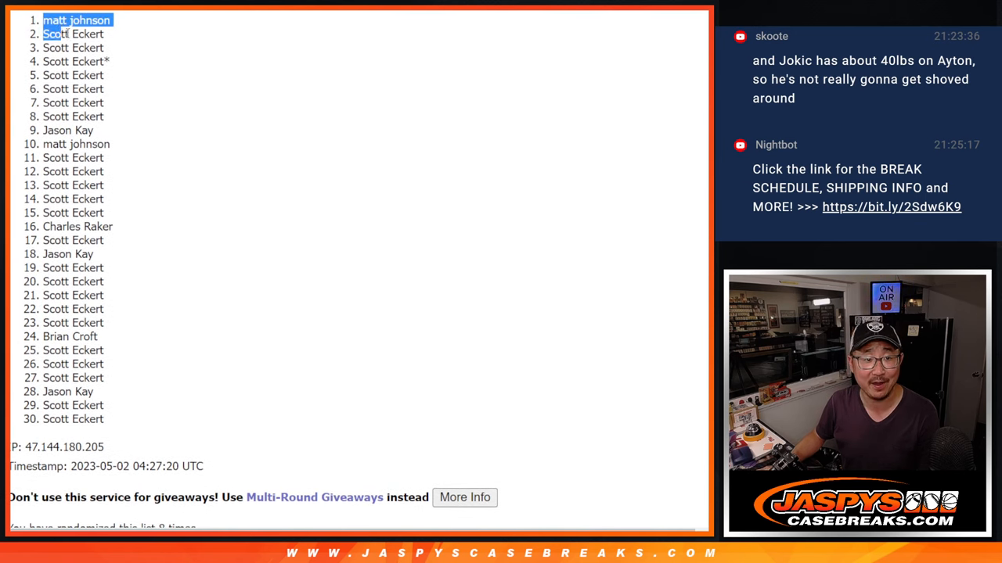
scroll(down, 3)
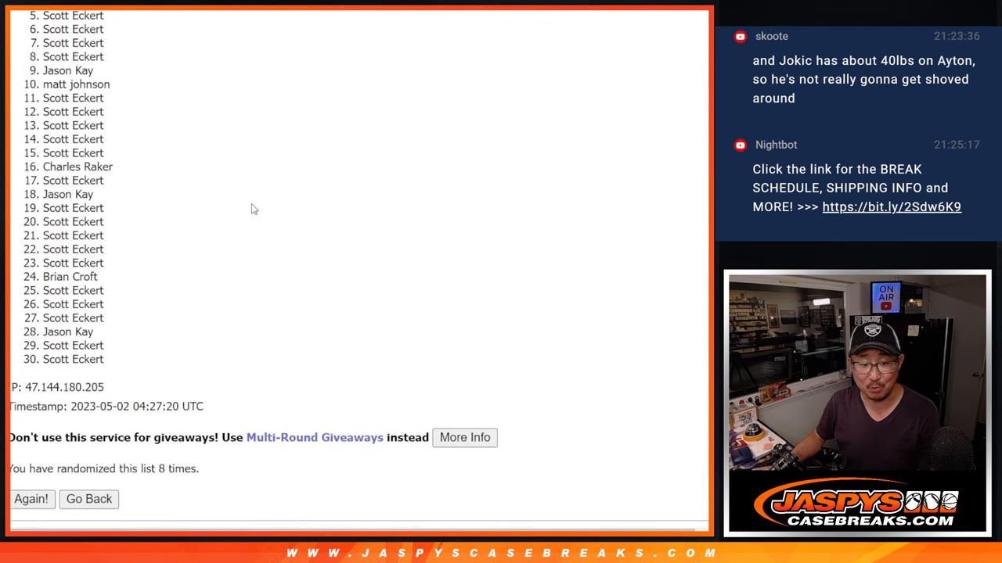